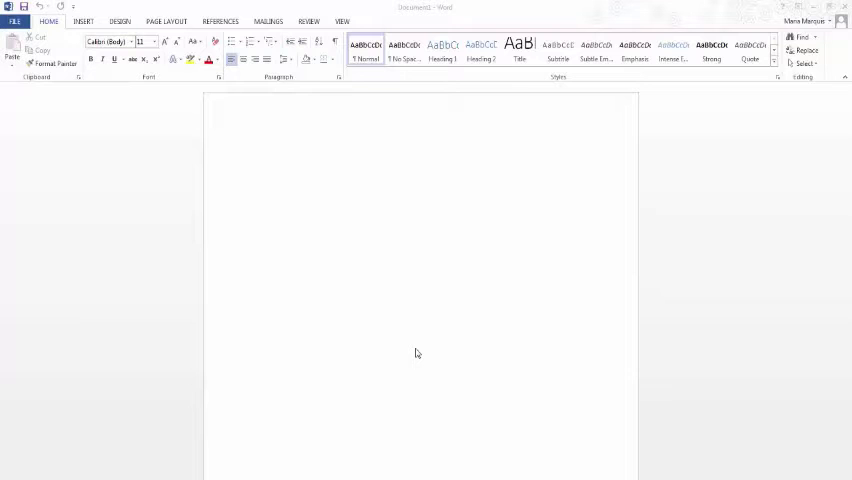
{"action": "mouse_move", "coordinate": [124, 140]}
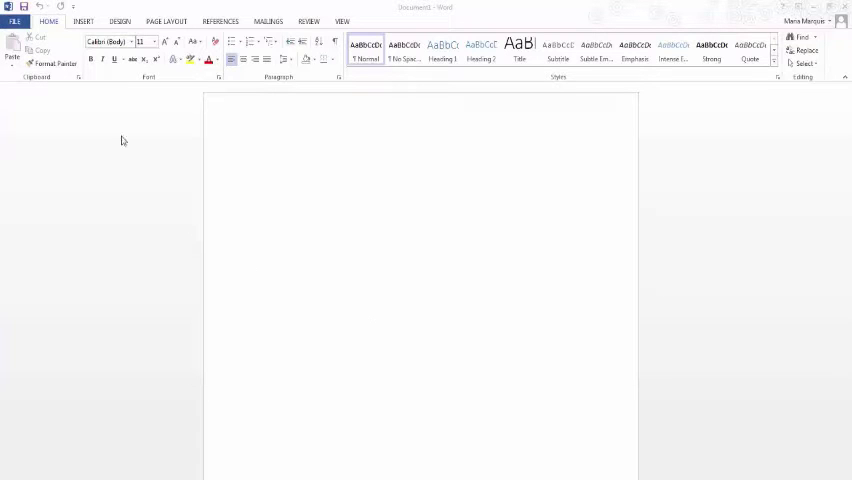
Go to Word's File menu to reach the Open screen with Box as a place.
{"action": "left_click", "coordinate": [14, 20]}
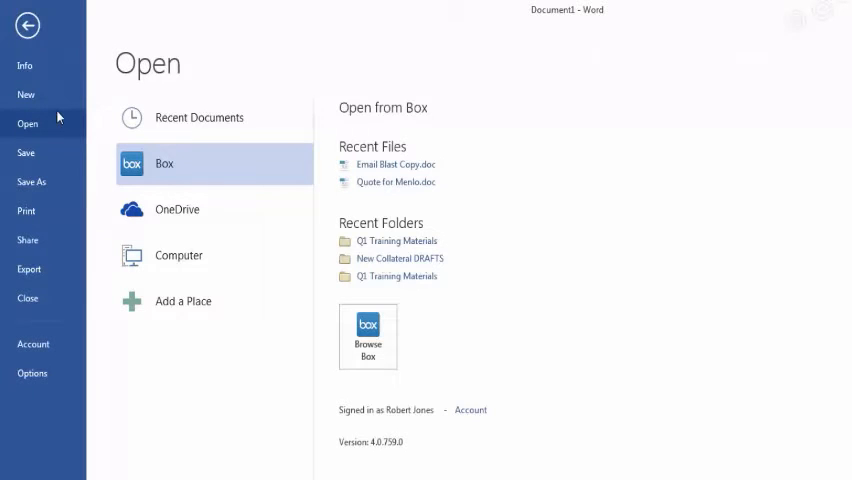
{"action": "mouse_move", "coordinate": [64, 126]}
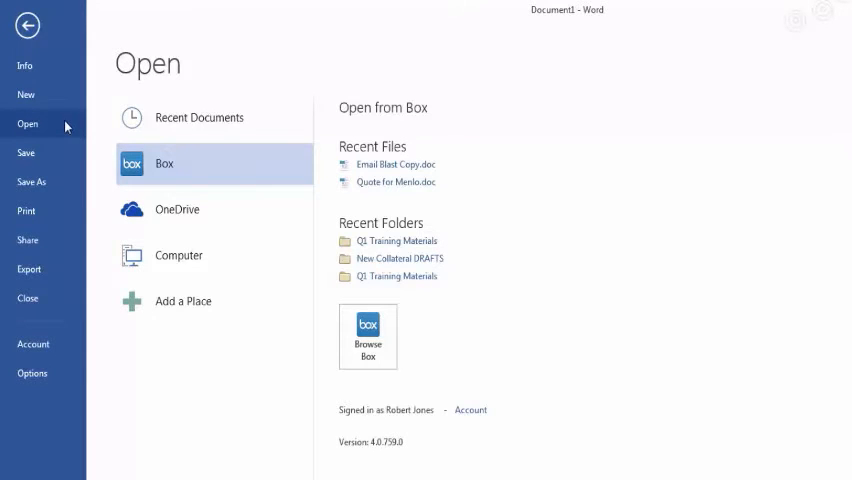
{"action": "mouse_move", "coordinate": [208, 208]}
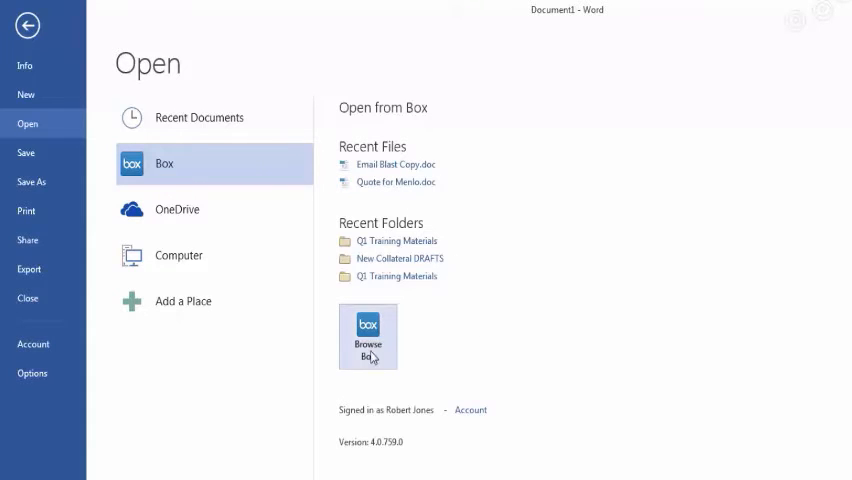
Browse Box and enter the folder holding the Acme New Hire document.
{"action": "left_click", "coordinate": [368, 336]}
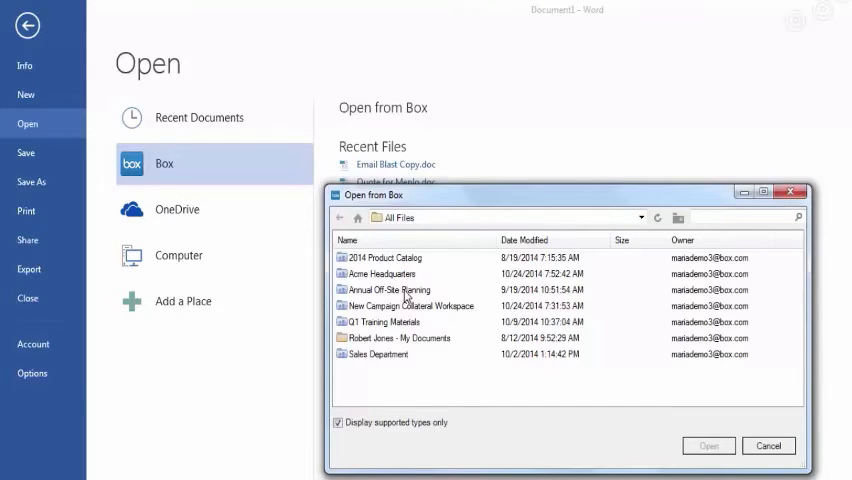
{"action": "double_click", "coordinate": [388, 288]}
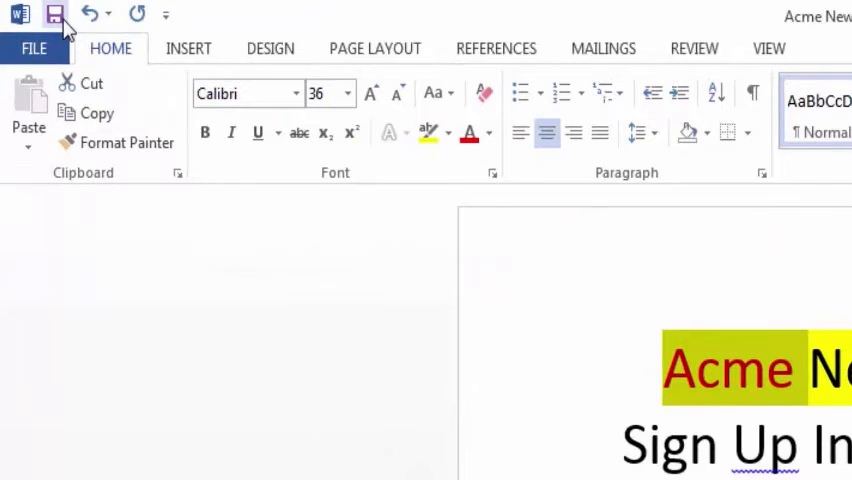
Save the document back to Box and check it in the Annual Off-Site Planning folder.
{"action": "left_click", "coordinate": [56, 14]}
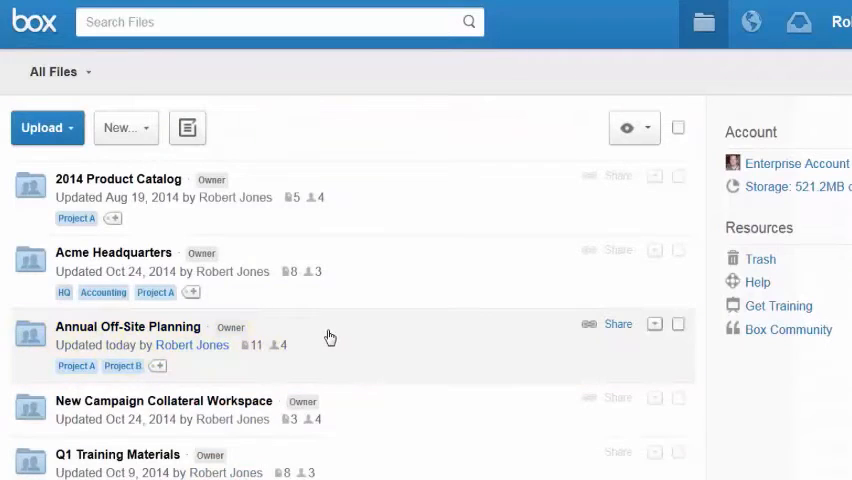
{"action": "left_click", "coordinate": [128, 328]}
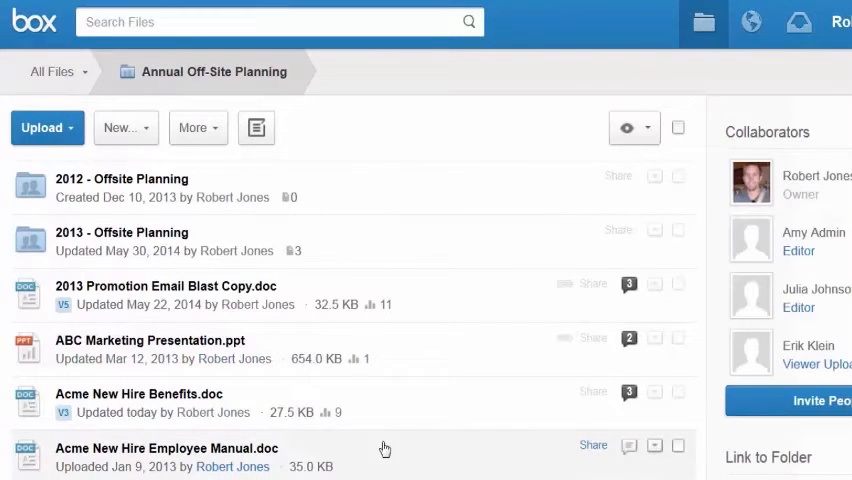
{"action": "left_click", "coordinate": [138, 392]}
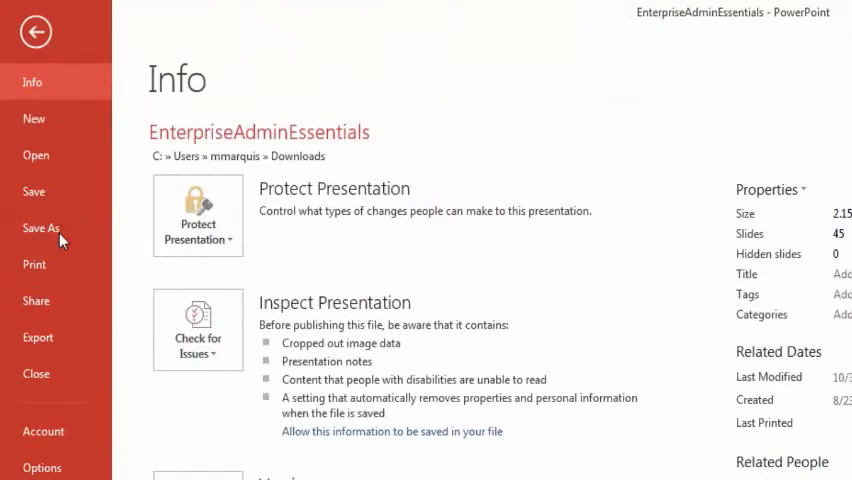
Save EnterpriseAdminEssentials via Save As to Box's 2014 Product Catalog folder.
{"action": "left_click", "coordinate": [40, 228]}
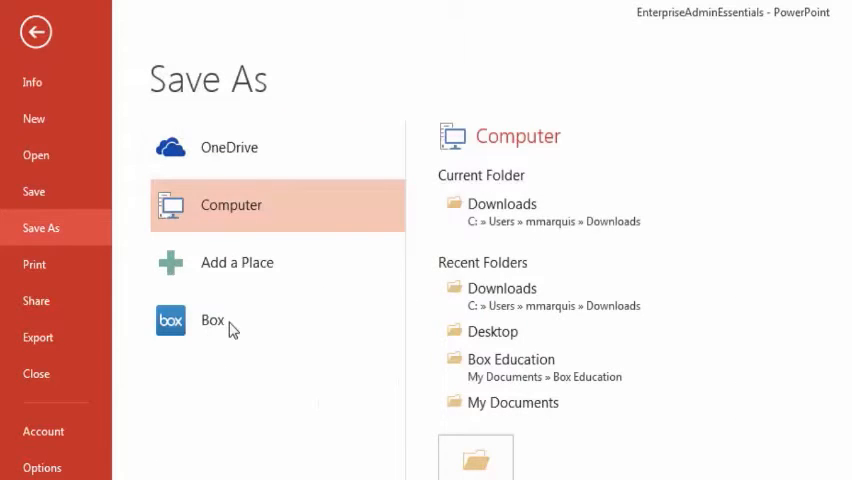
{"action": "left_click", "coordinate": [212, 320]}
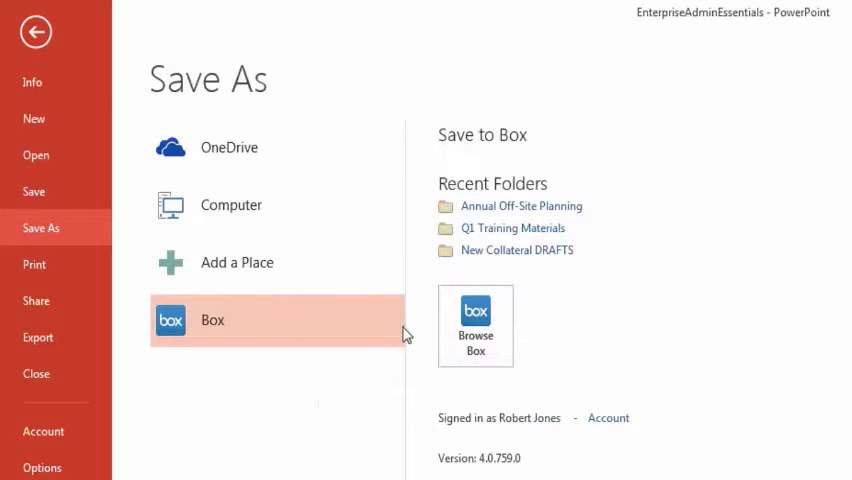
{"action": "mouse_move", "coordinate": [490, 332]}
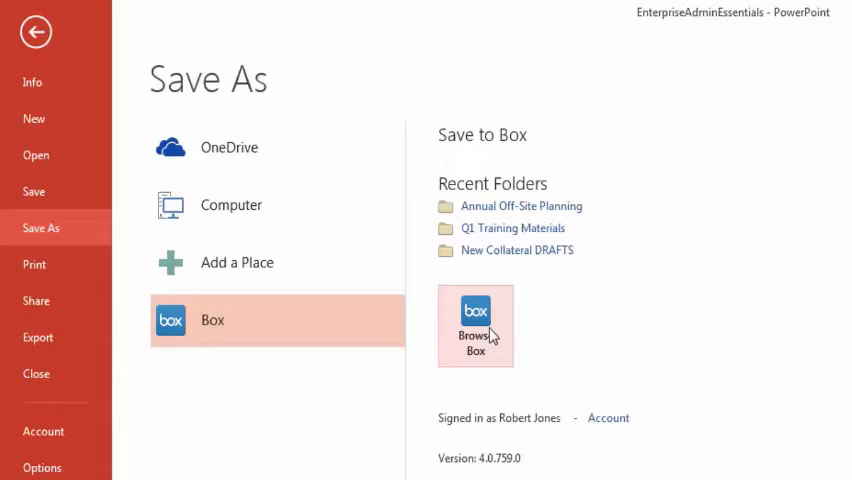
{"action": "left_click", "coordinate": [476, 324]}
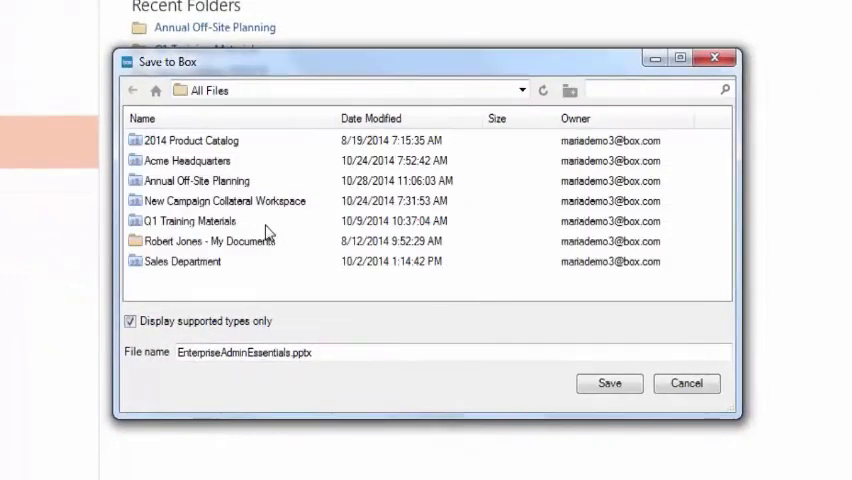
{"action": "left_click", "coordinate": [184, 140]}
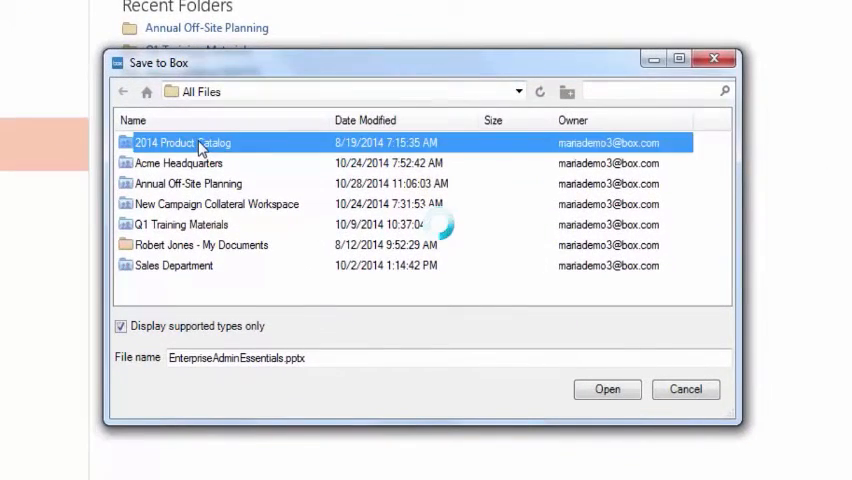
{"action": "double_click", "coordinate": [190, 142]}
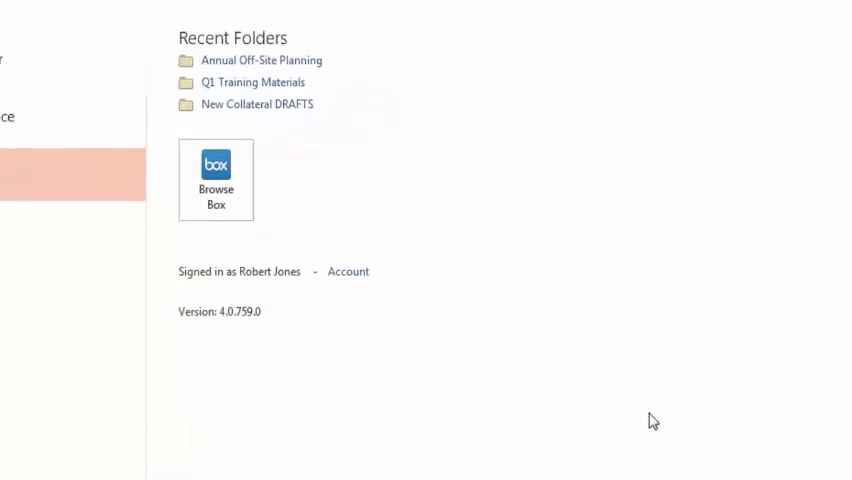
Leave Backstage and start retyping the first slide's title beginning with 'Th'.
{"action": "left_click", "coordinate": [216, 164]}
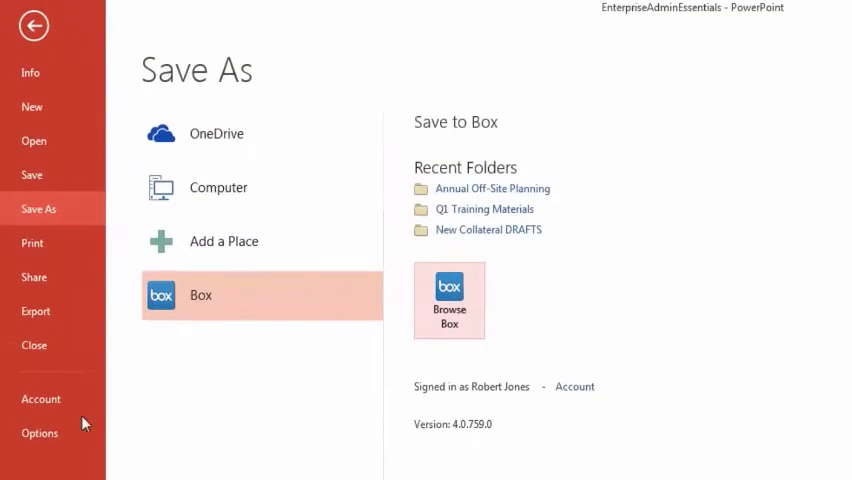
{"action": "left_click", "coordinate": [32, 24]}
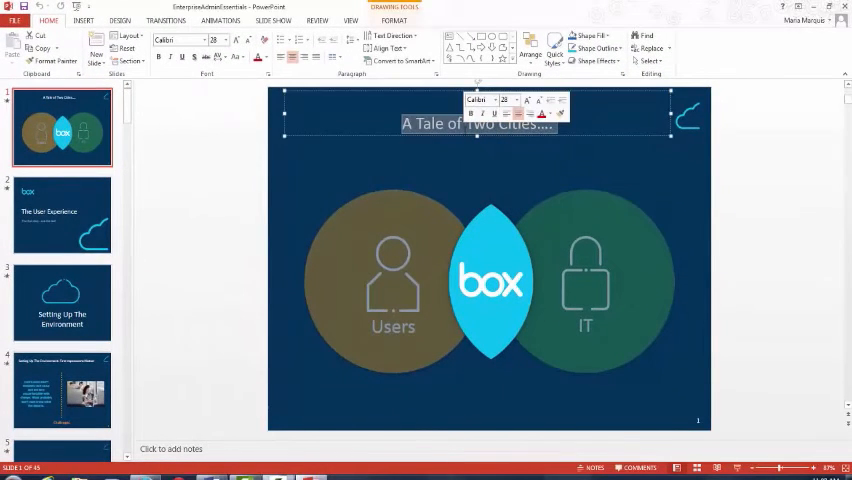
{"action": "type", "text": "Th"}
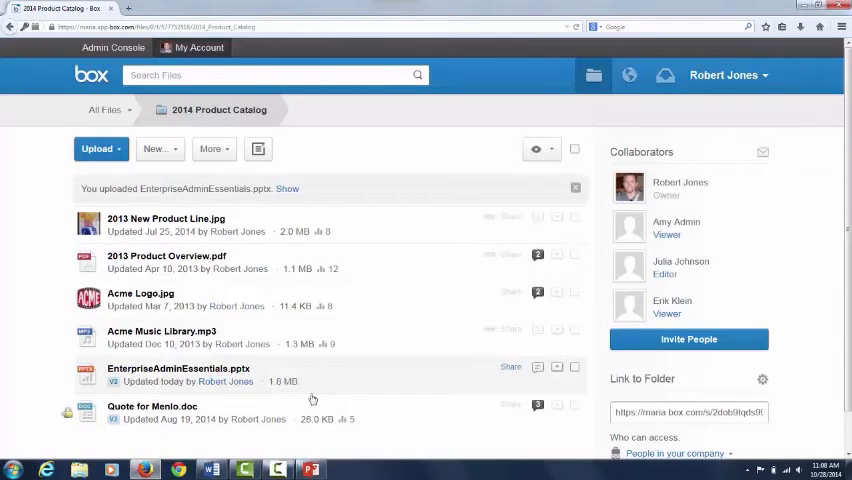
Switch from the Box web folder back to the PowerPoint presentation.
{"action": "left_click", "coordinate": [178, 368]}
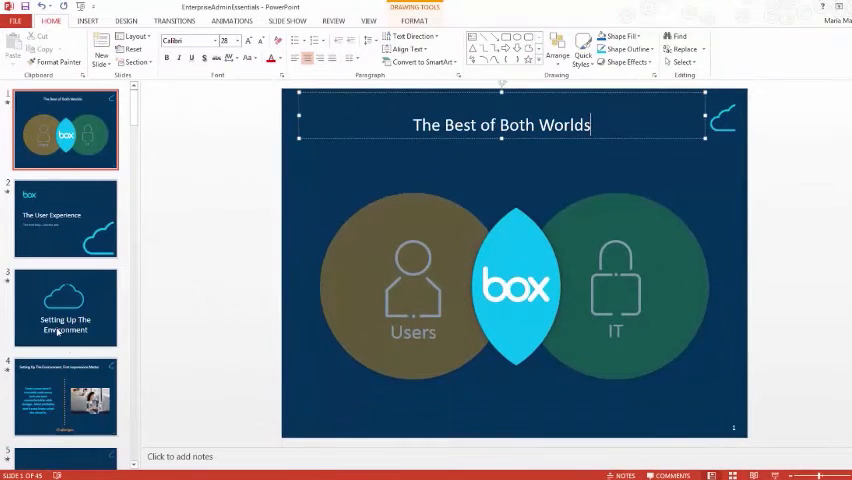
Reach the Share screen for EnterpriseAdminEssentials from the File menu.
{"action": "left_click", "coordinate": [12, 20]}
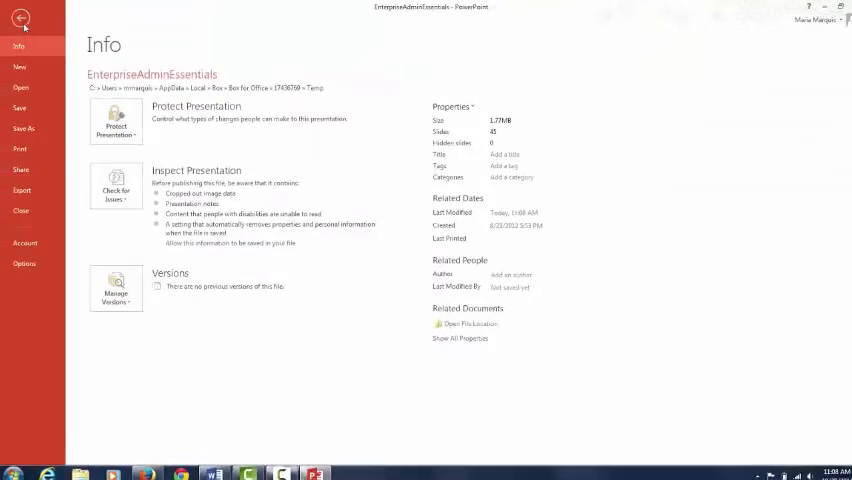
{"action": "left_click", "coordinate": [20, 168]}
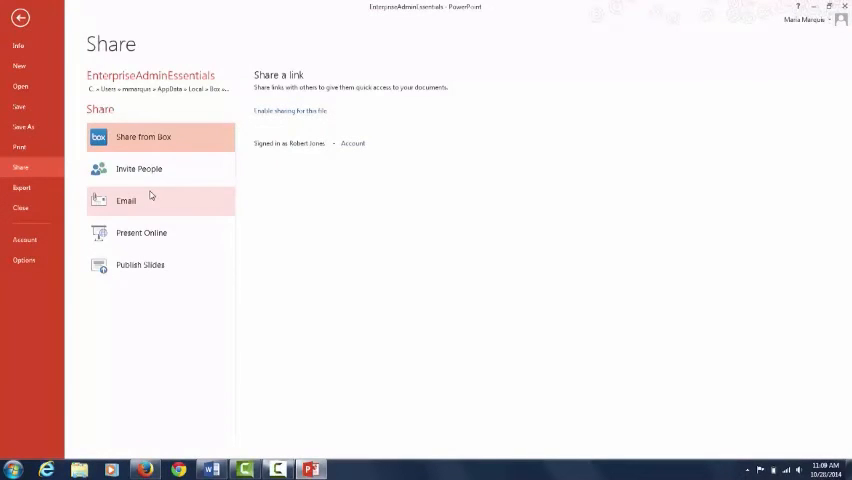
{"action": "mouse_move", "coordinate": [296, 112]}
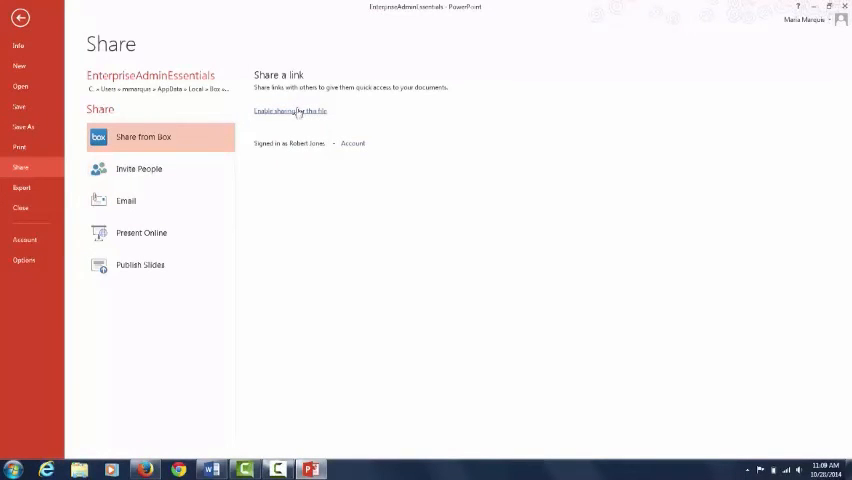
Enable a Box link for people in your company with an expiration date and downloading off.
{"action": "left_click", "coordinate": [288, 112]}
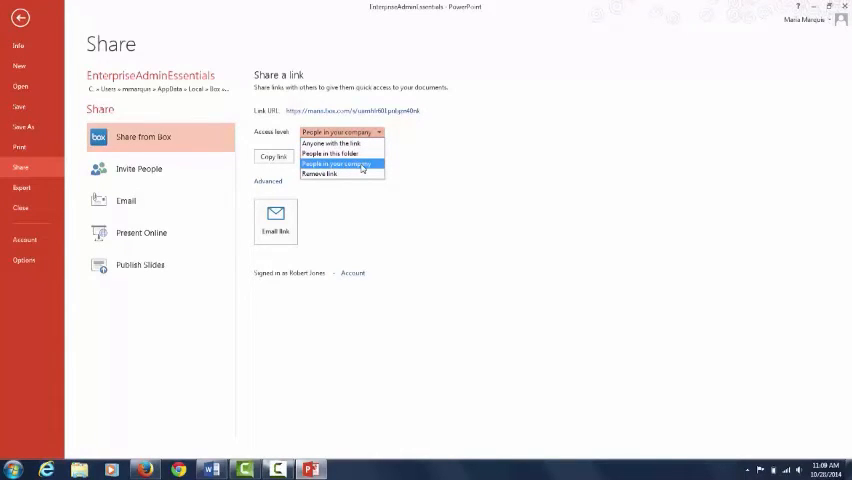
{"action": "left_click", "coordinate": [340, 164]}
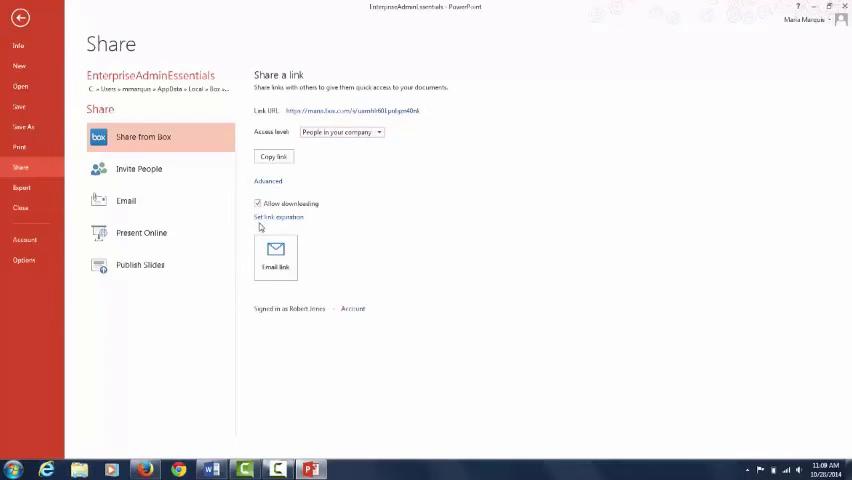
{"action": "left_click", "coordinate": [276, 216]}
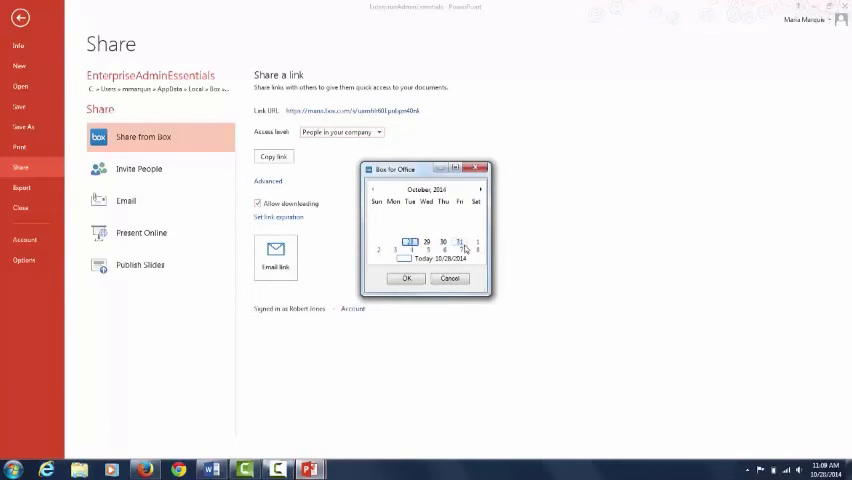
{"action": "left_click", "coordinate": [478, 188]}
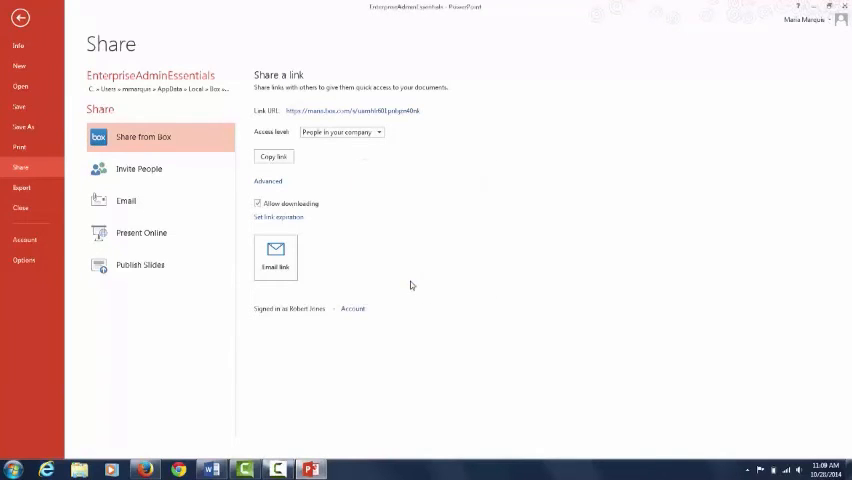
{"action": "left_click", "coordinate": [256, 204]}
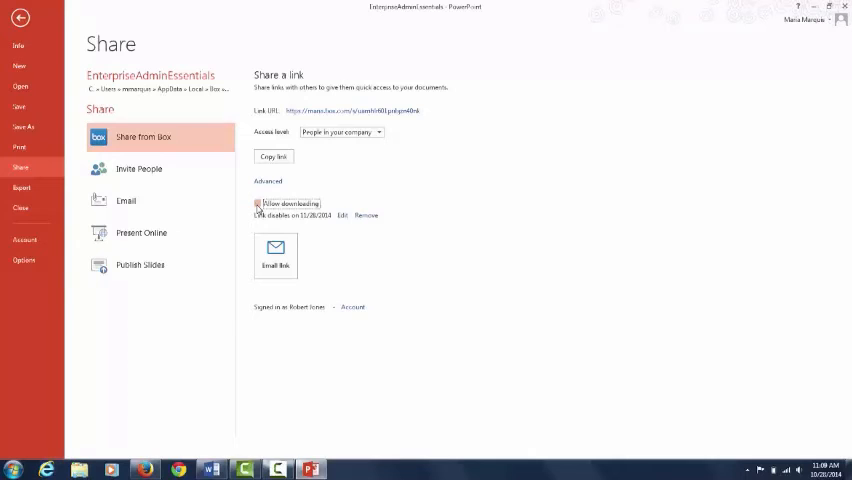